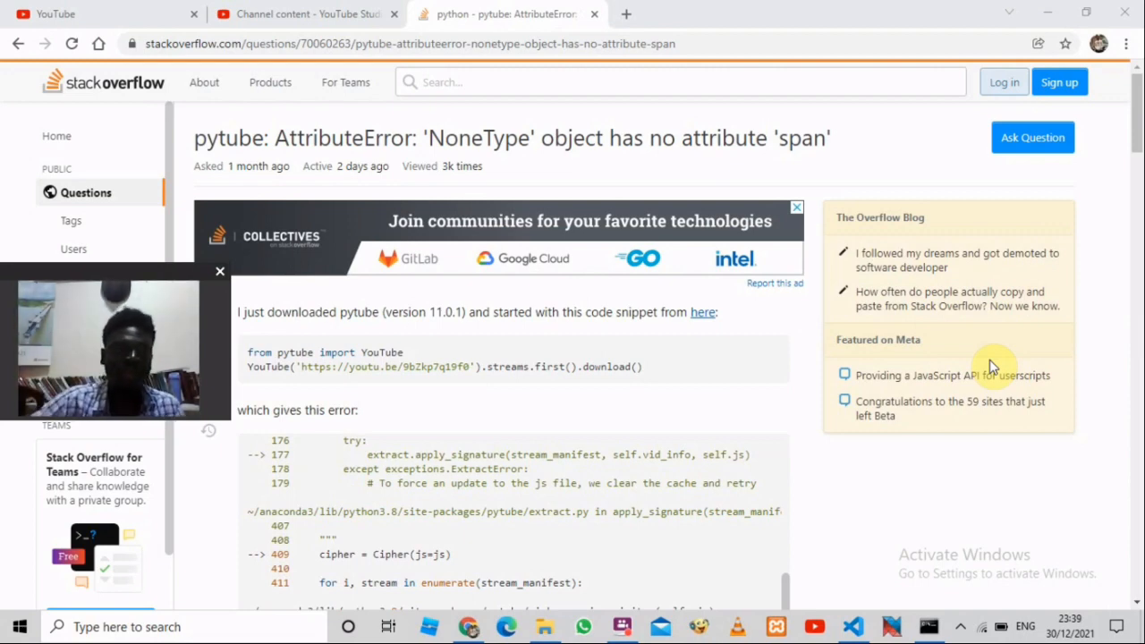
mouse_move(849, 313)
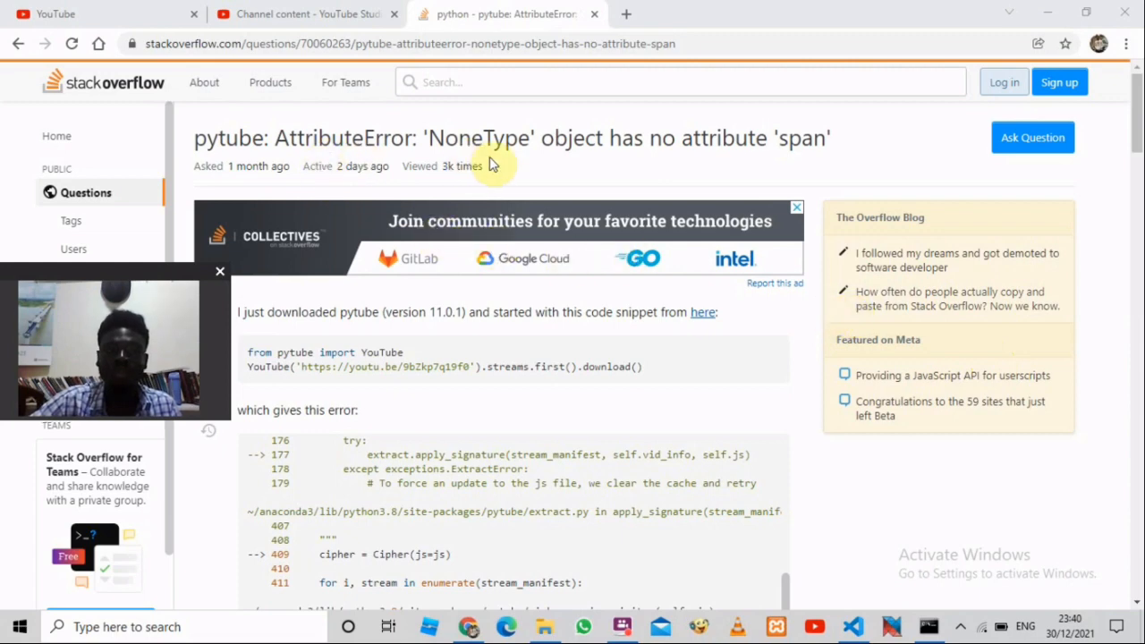
mouse_move(796, 161)
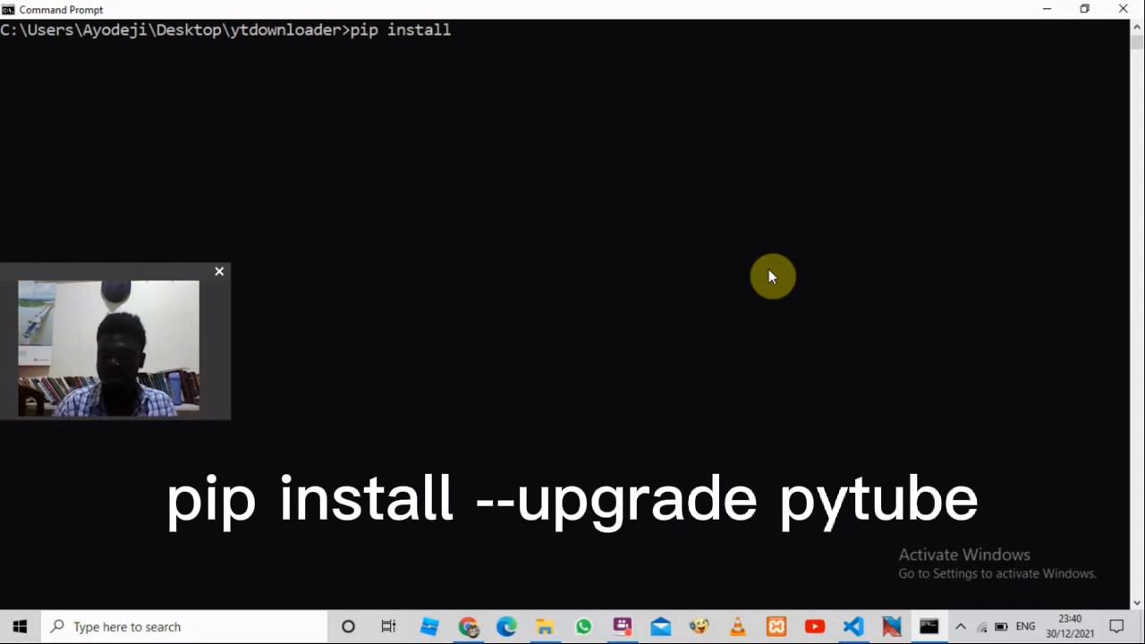
type("--")
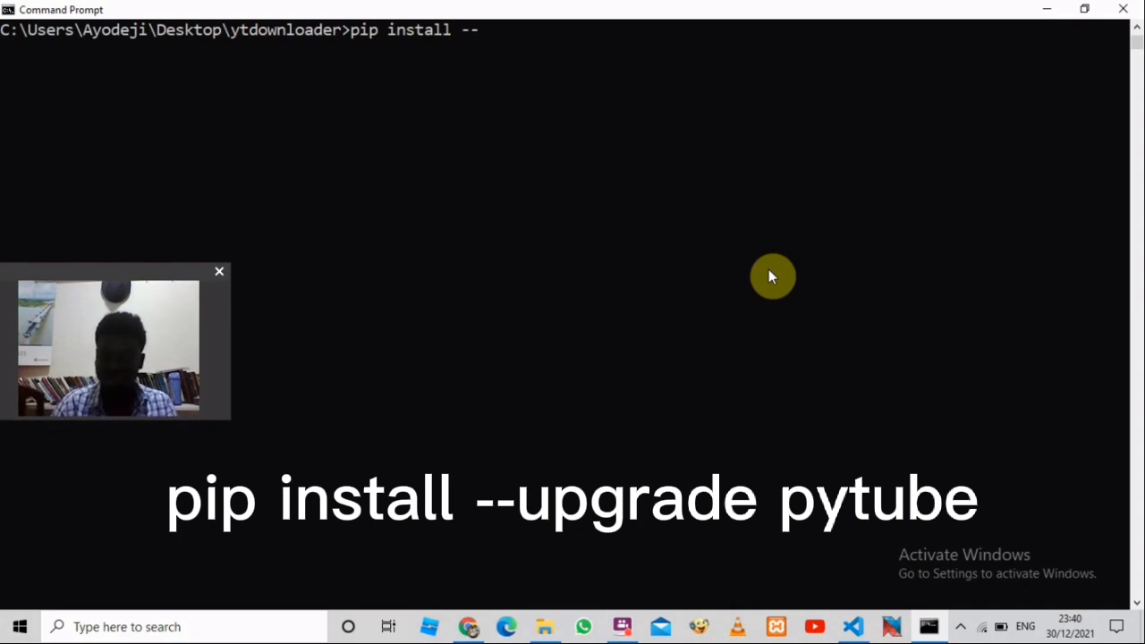
type("upgrade")
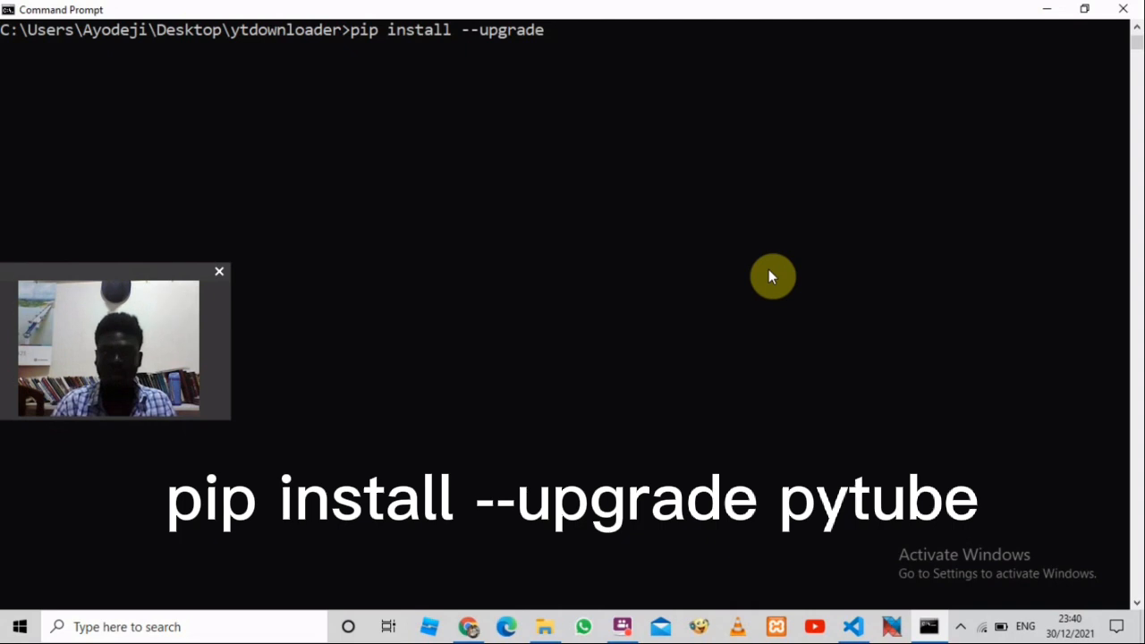
type("pytube")
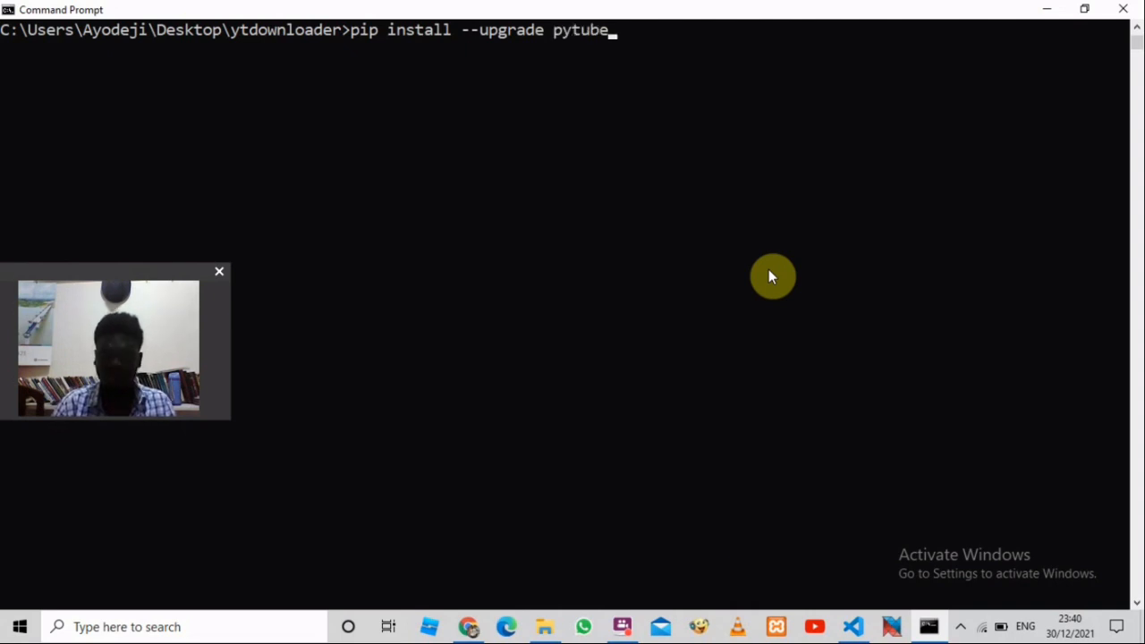